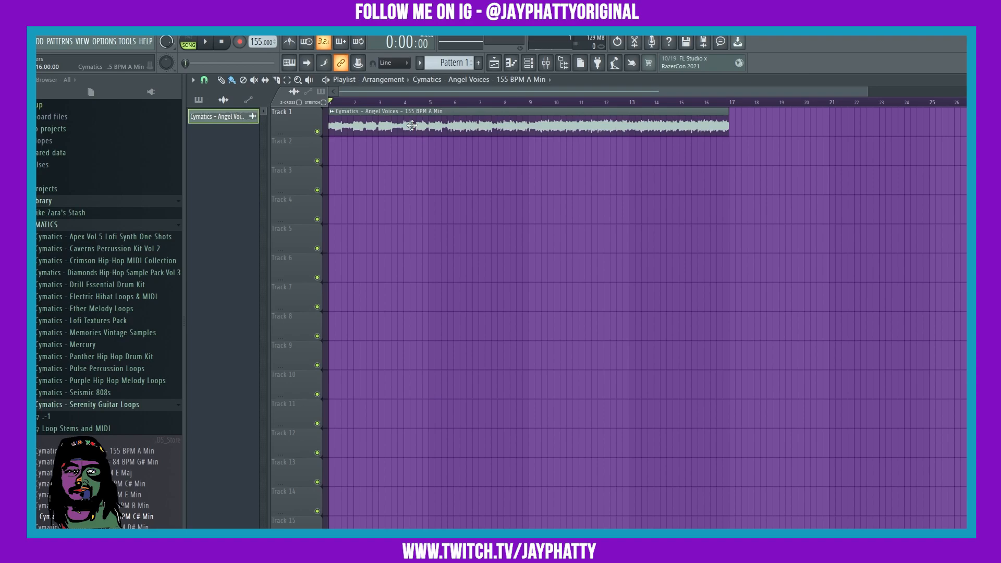
Step: Open the Audio Clip channel settings for the Cymatics Angel Voices loop on Track 1
double_click(412, 125)
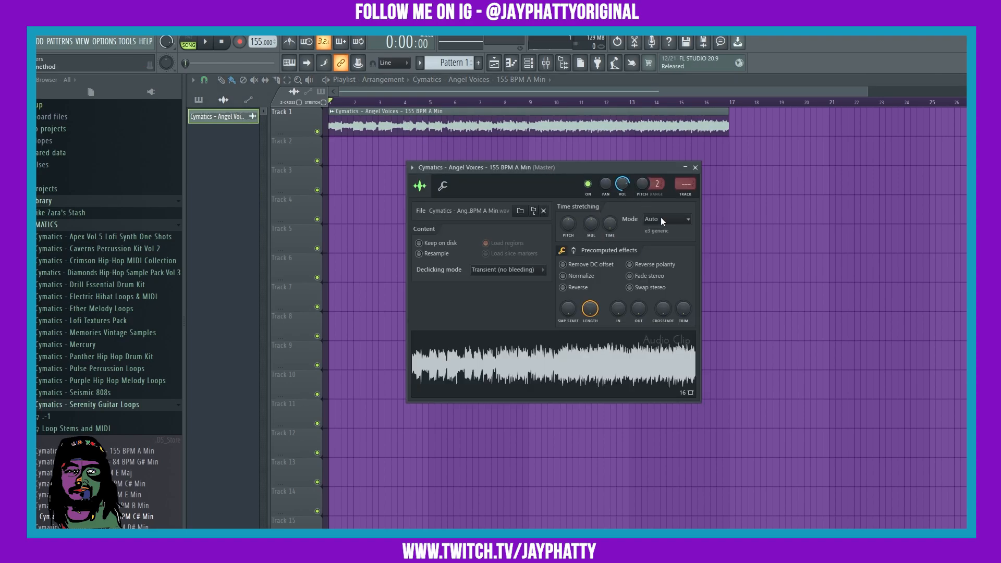
Step: Choose Stretch Pro as the time-stretching mode for the Angel Voices clip
click(666, 219)
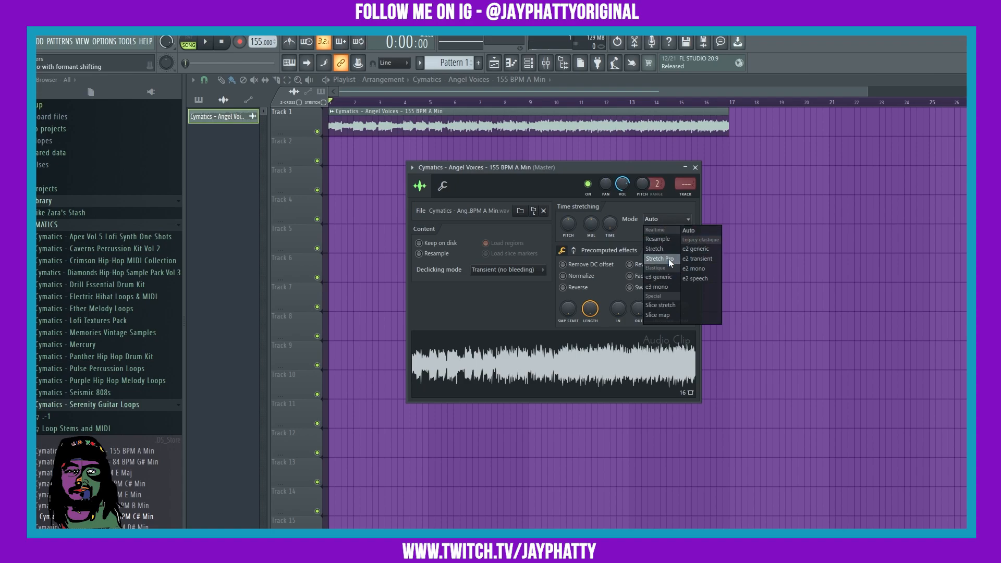
click(659, 259)
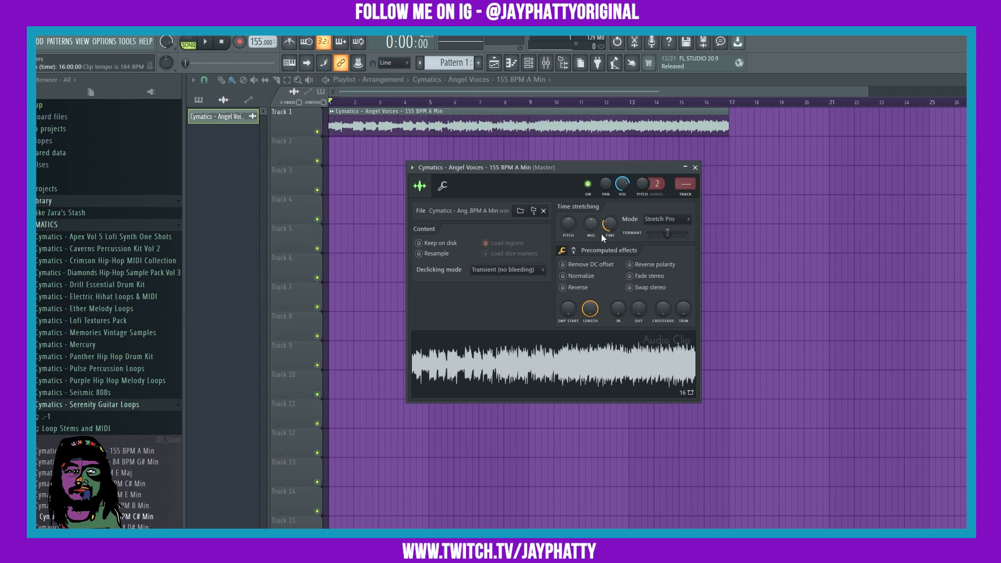
mouse_move(687, 268)
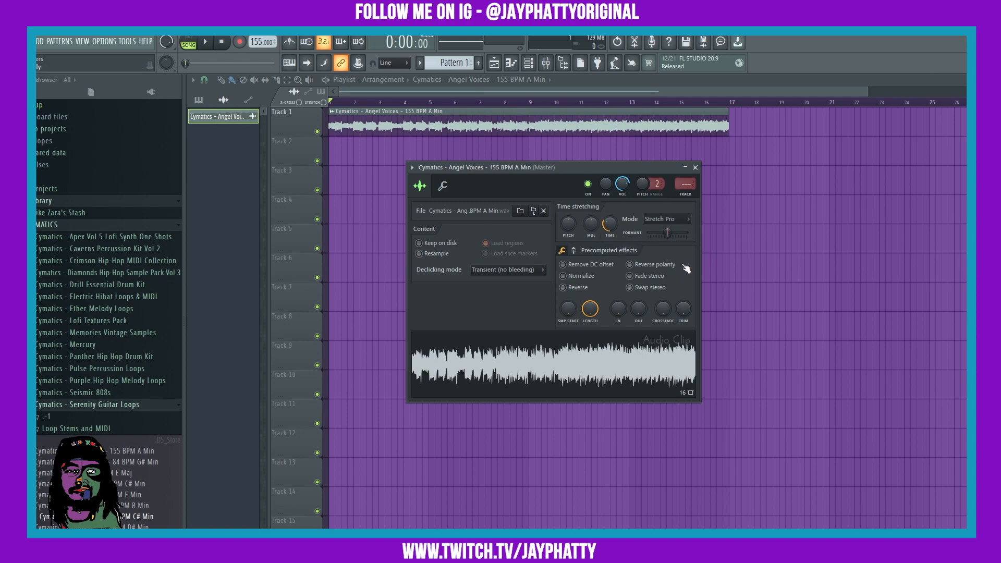
Step: Shift the clip's formant with the Formant slider, then bring up its Create automation clip menu
click(207, 41)
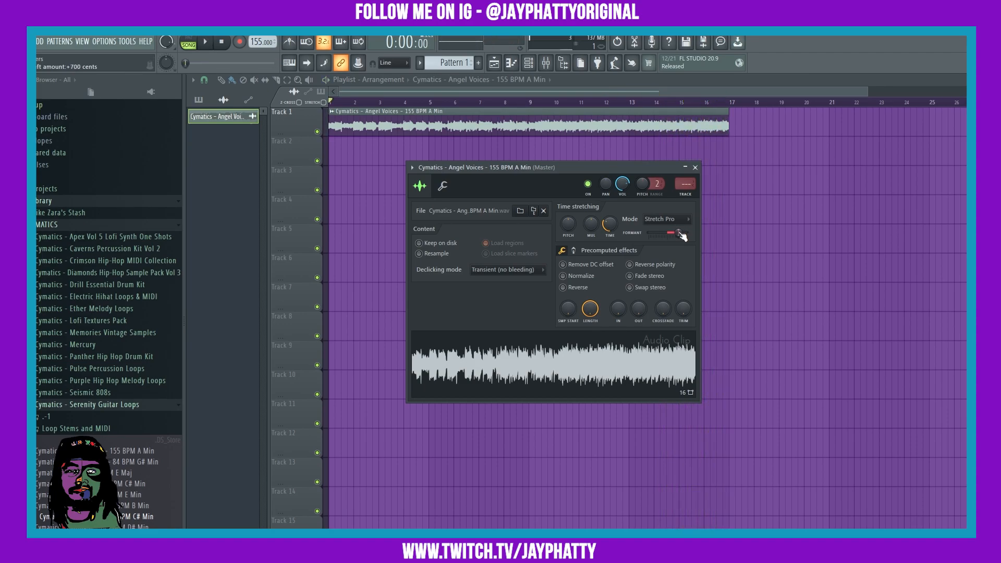
drag(667, 233, 673, 238)
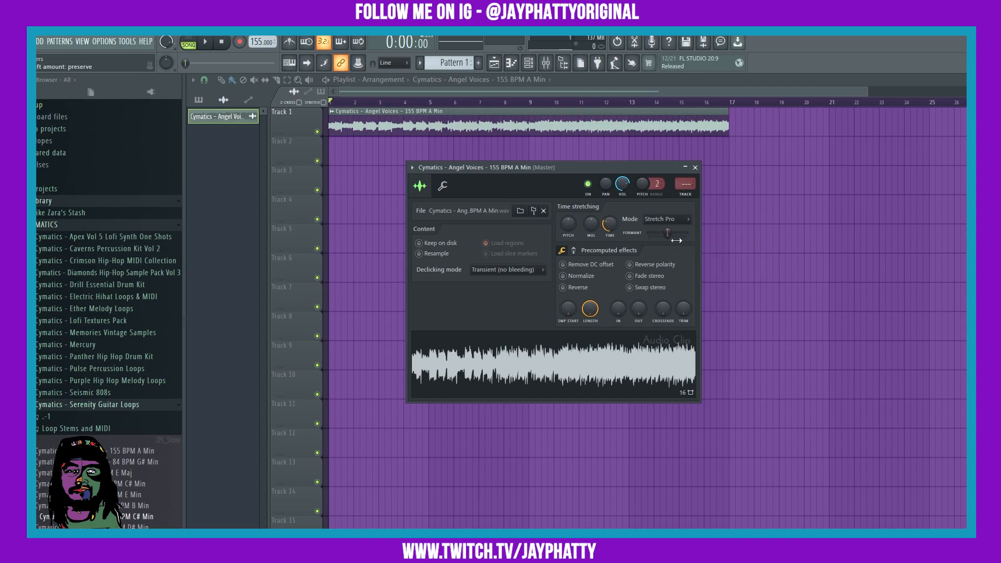
right_click(666, 232)
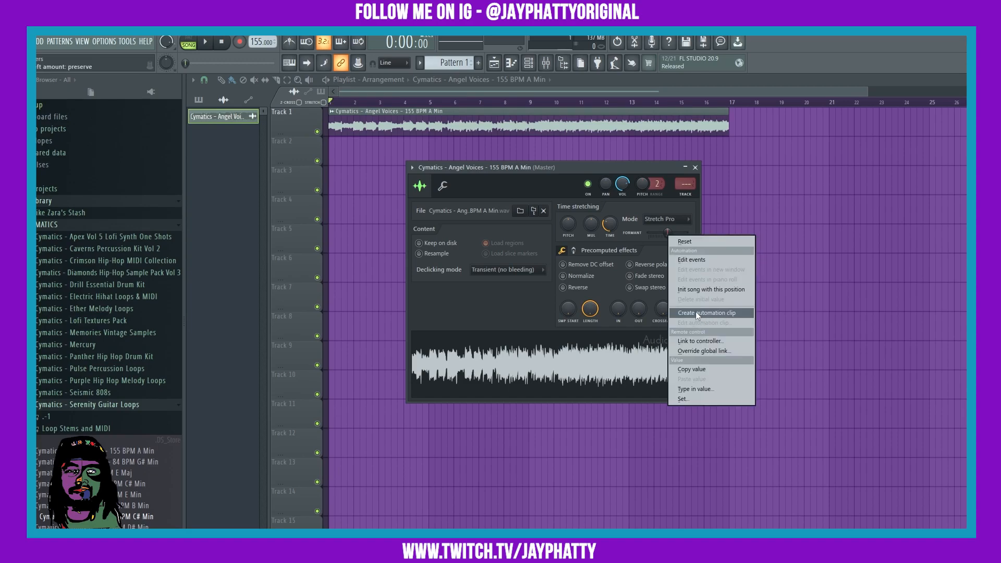